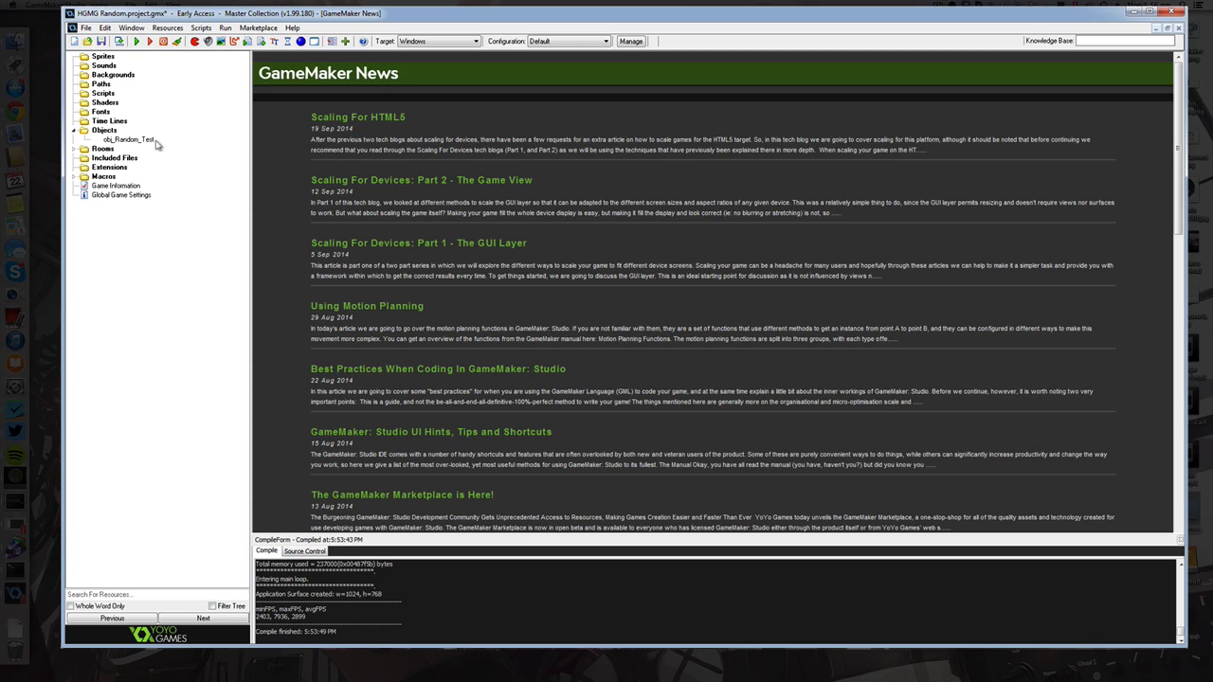
Show obj_Random_Test's properties with its Create event's code action.
double_click(129, 140)
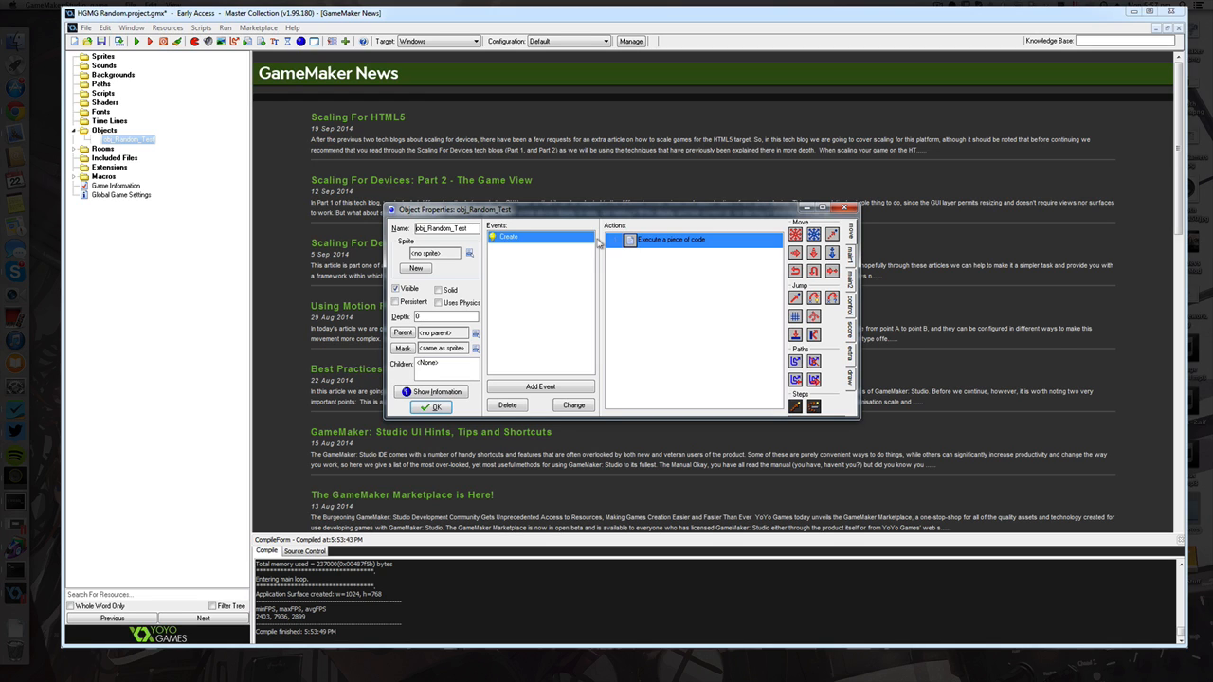
mouse_move(671, 239)
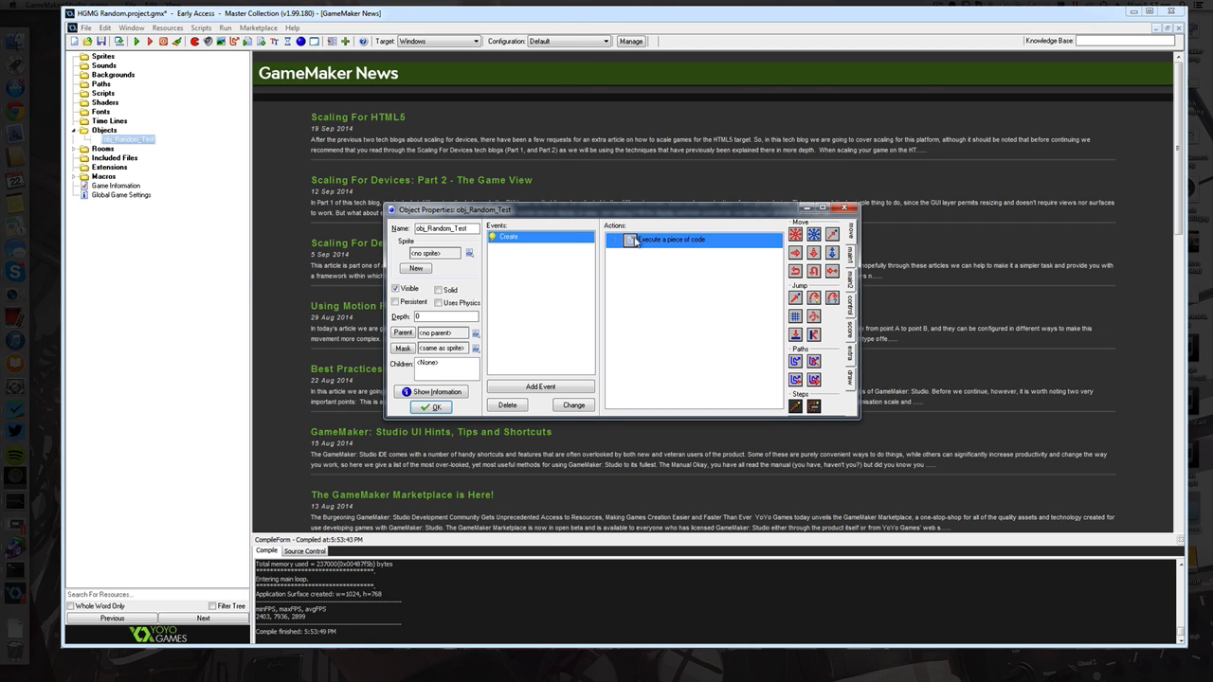
Edit the Create code to print random(1) via two show_debug_message lines.
double_click(701, 238)
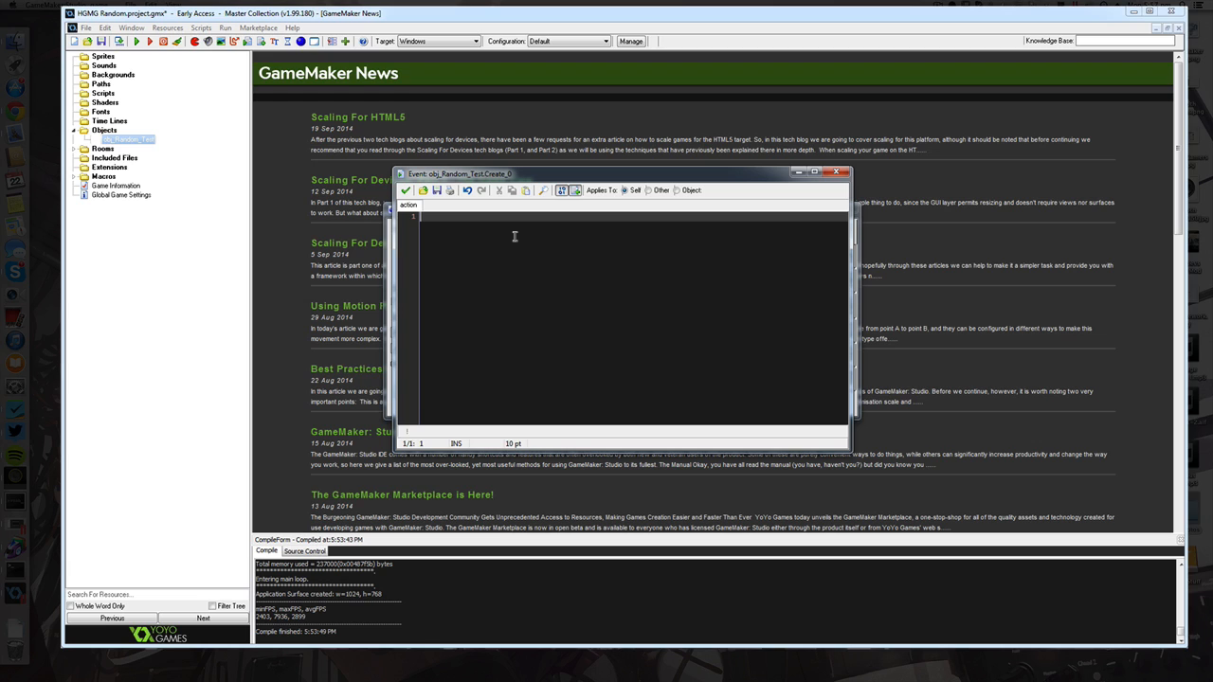
text(H)
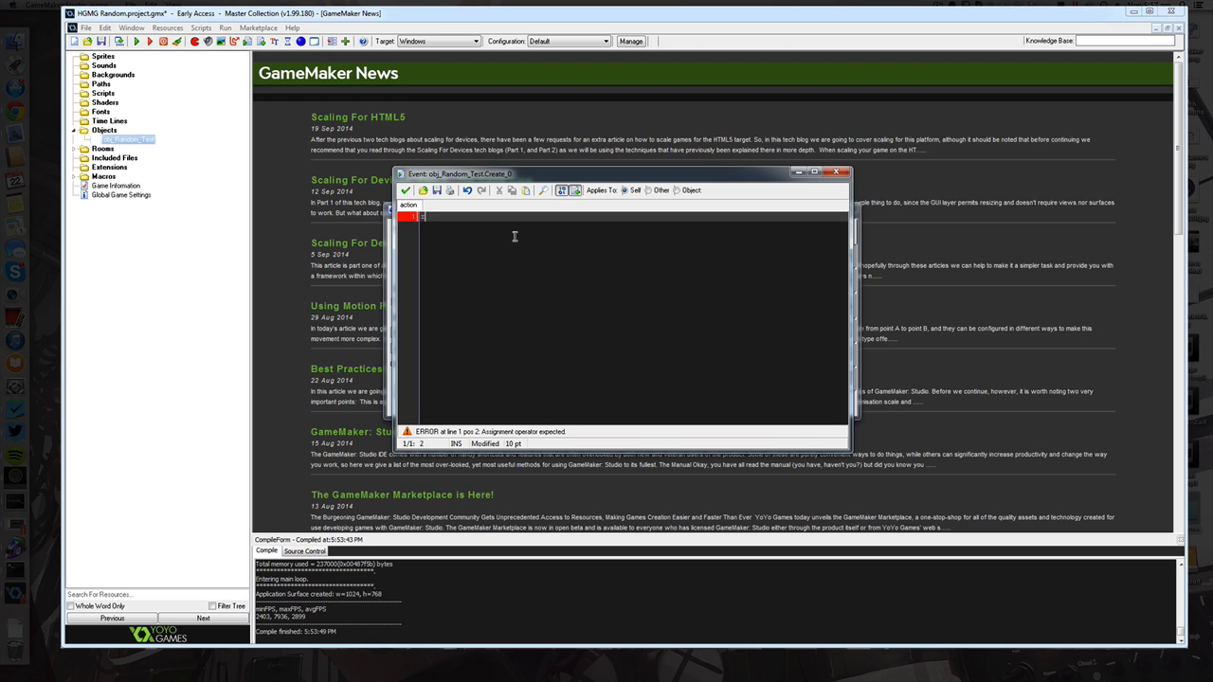
text(random()
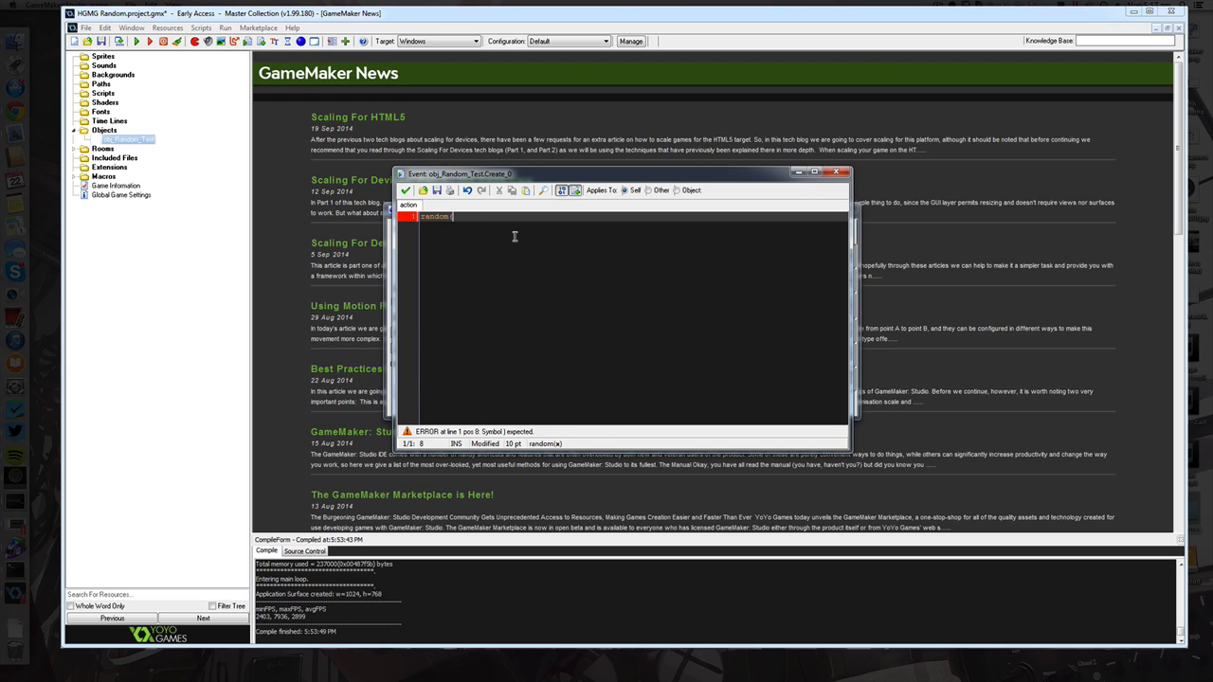
text(()
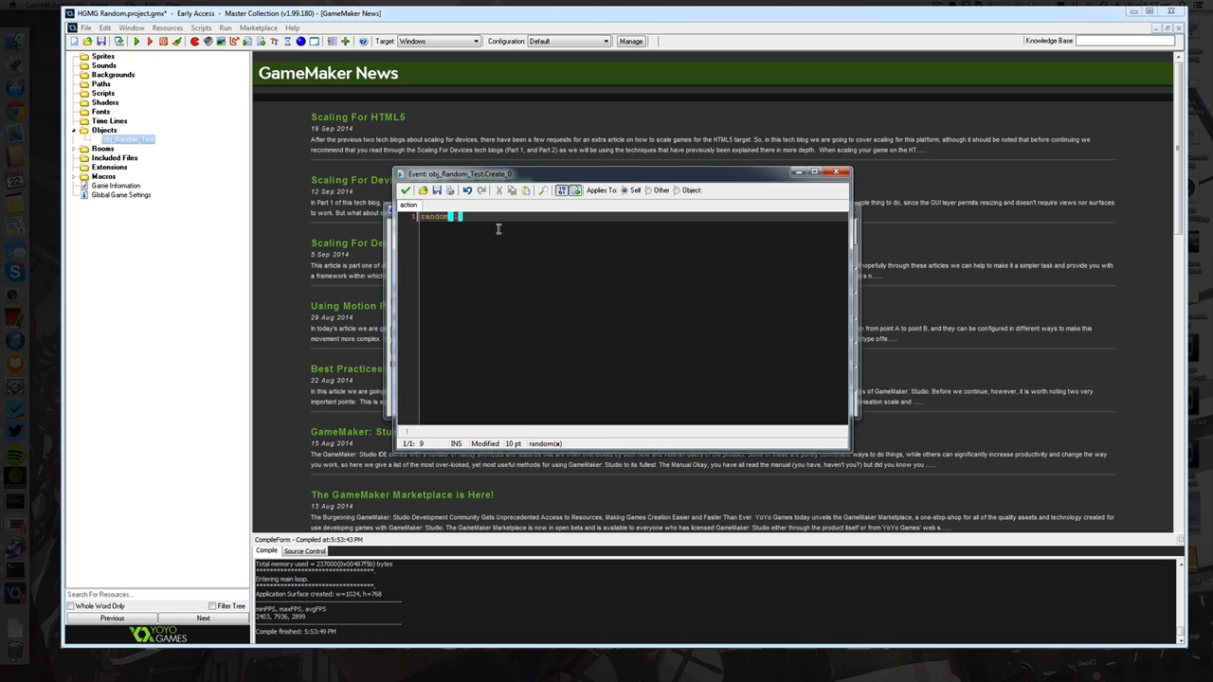
text((1))
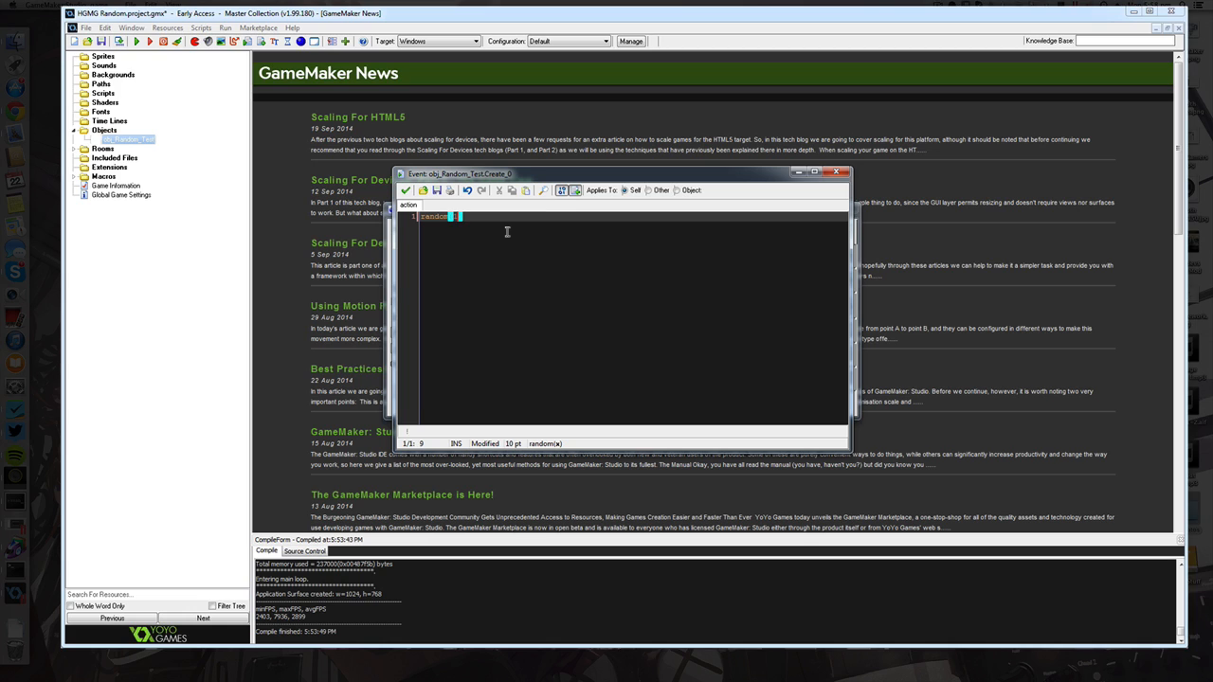
text((1))
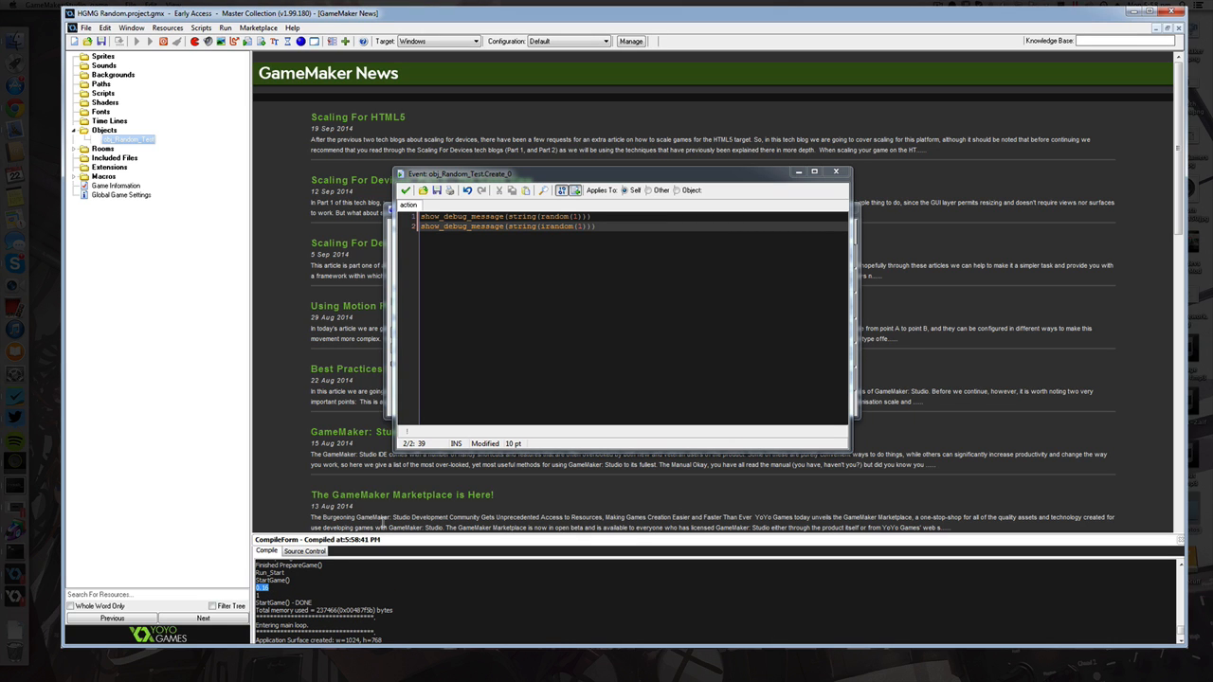
mouse_move(389, 519)
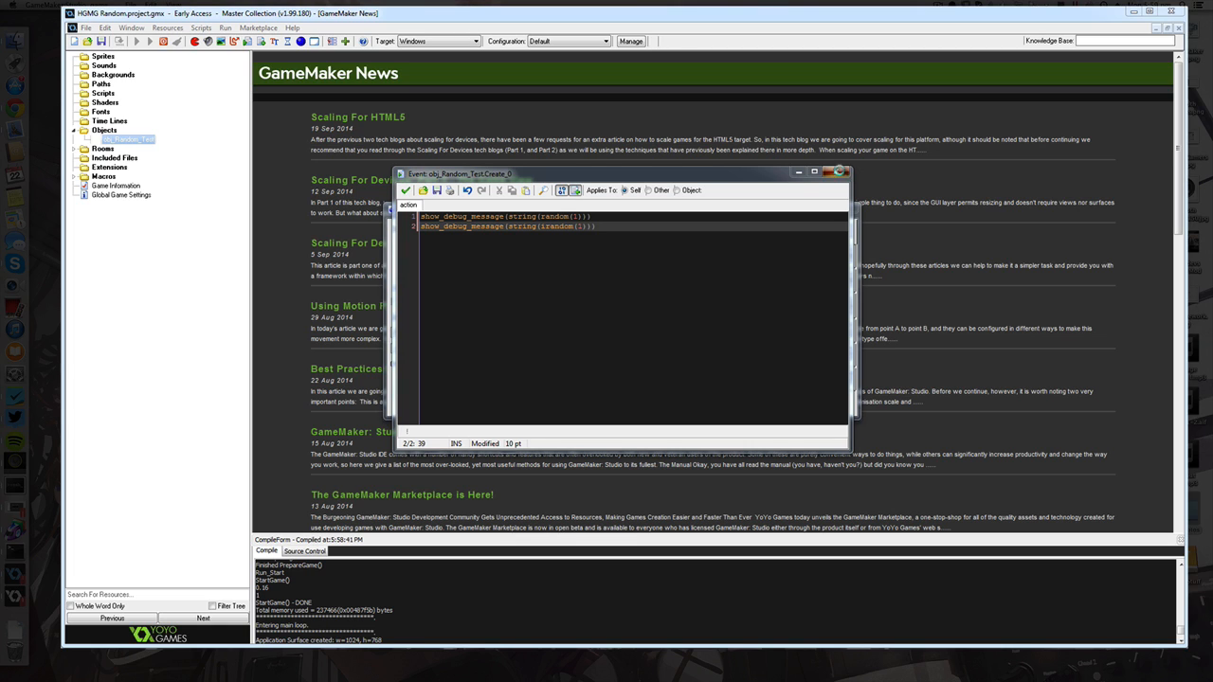
Abort closing the code editor via Cancel, keeping the random(1) and irandom(1) debug lines.
click(836, 171)
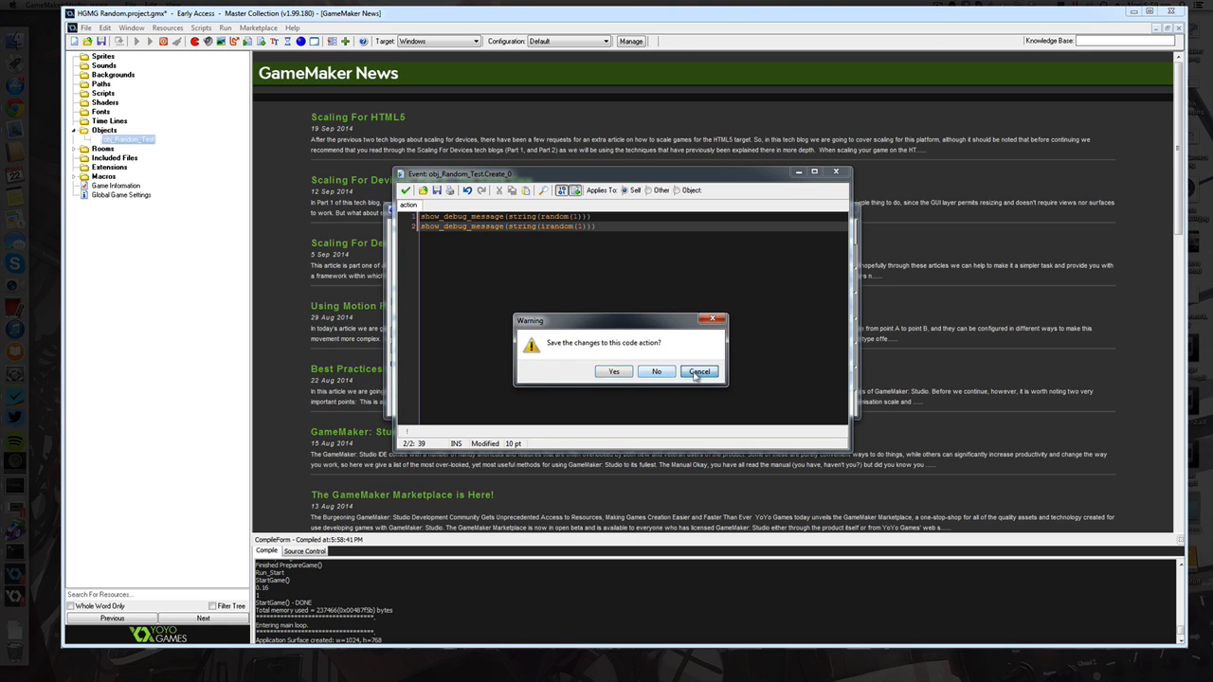
click(699, 370)
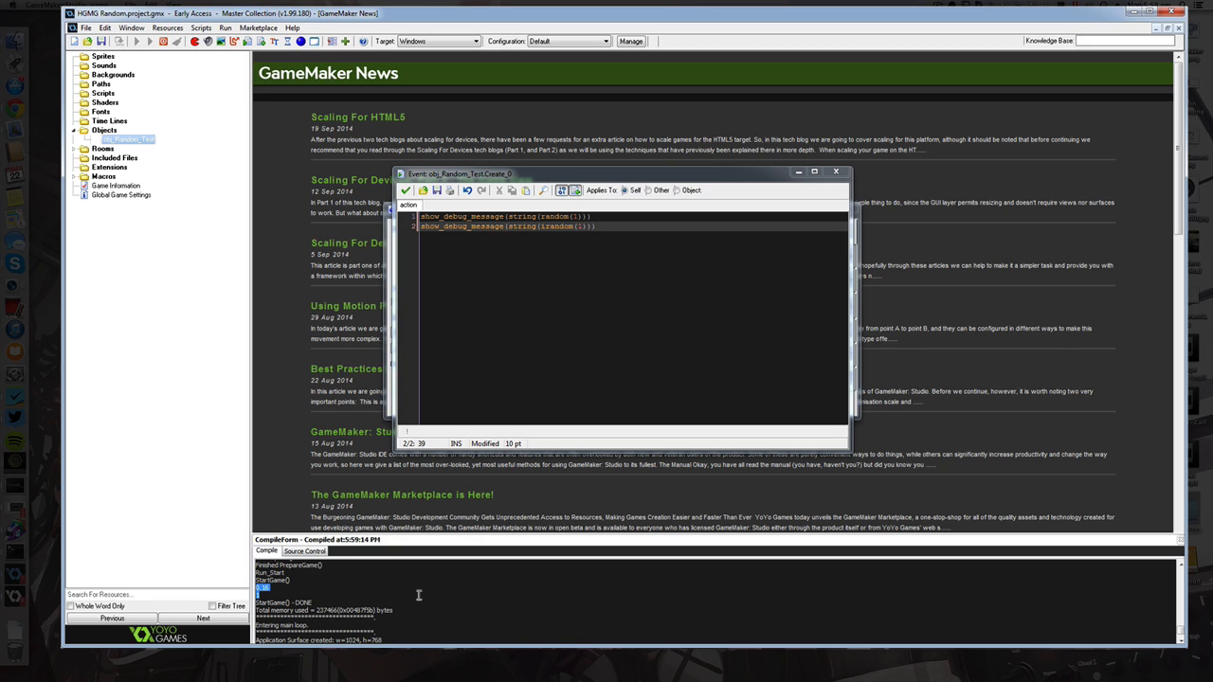
mouse_move(436, 583)
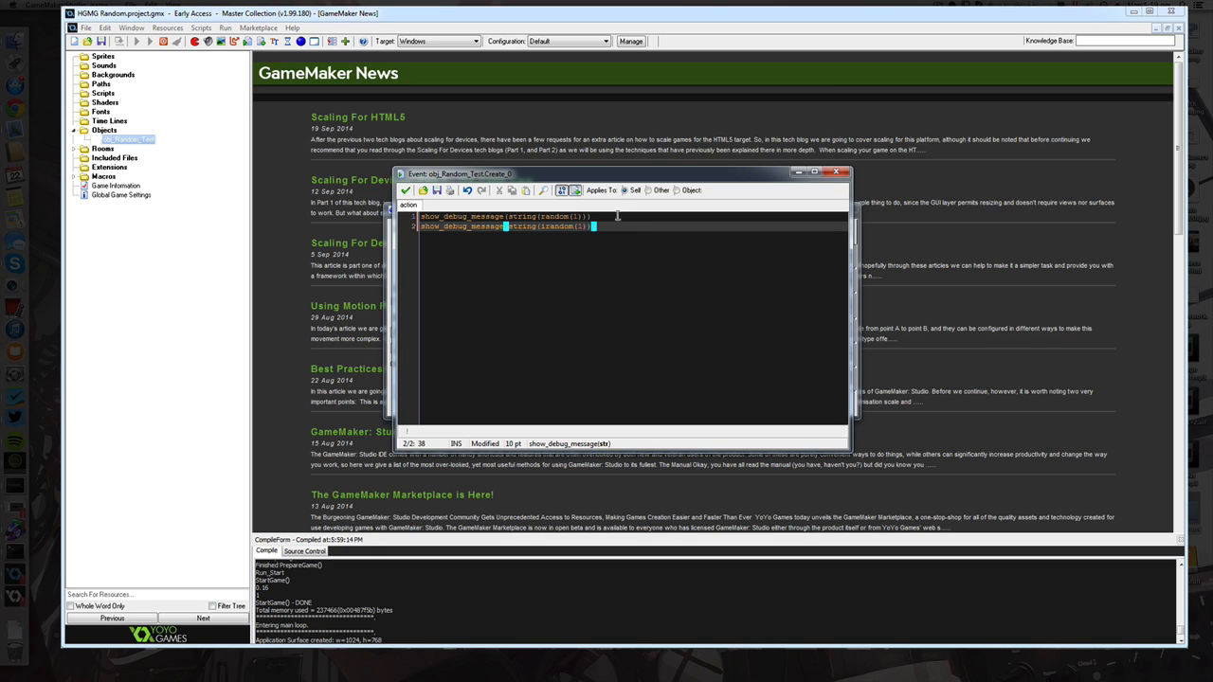
mouse_move(618, 220)
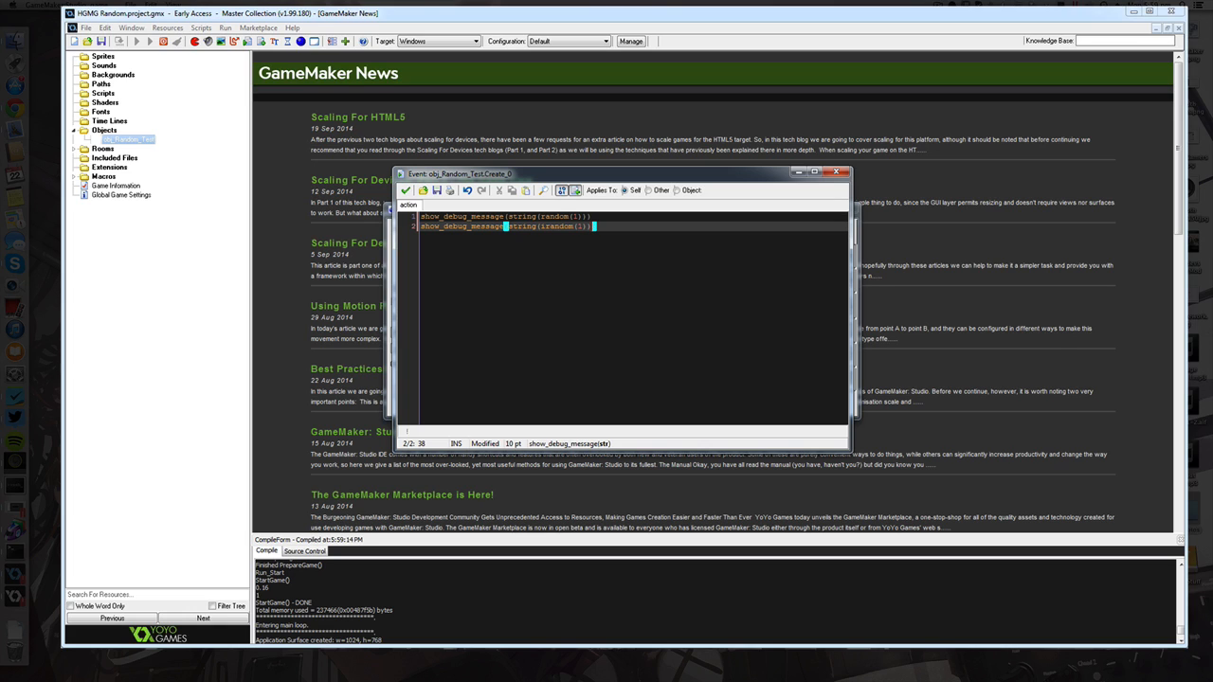
Add randomize(); as the first line above the two show_debug_message calls.
click(640, 217)
text(randomize();)
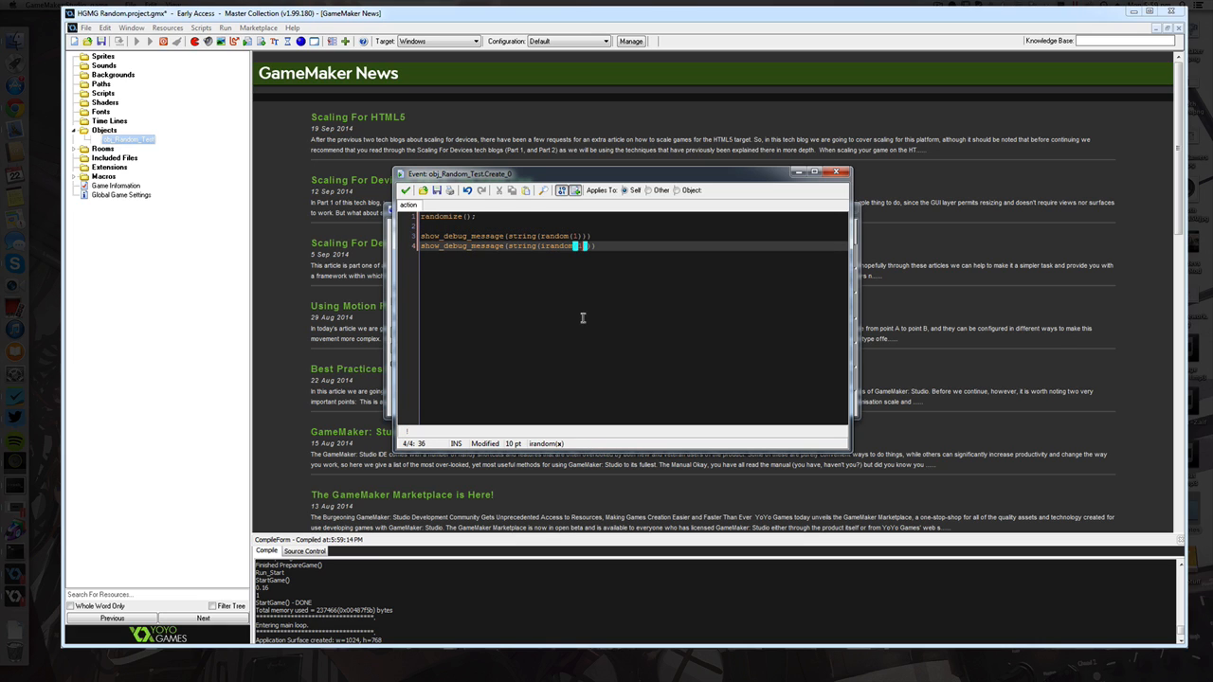
mouse_move(486, 250)
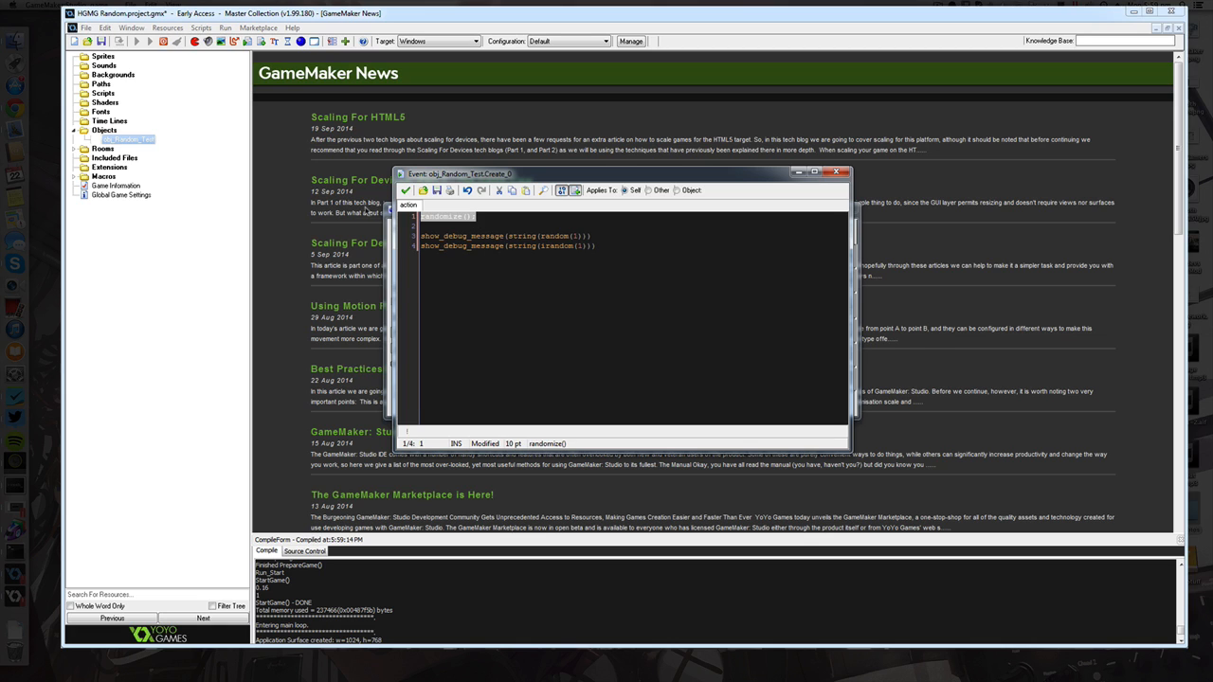
click(597, 247)
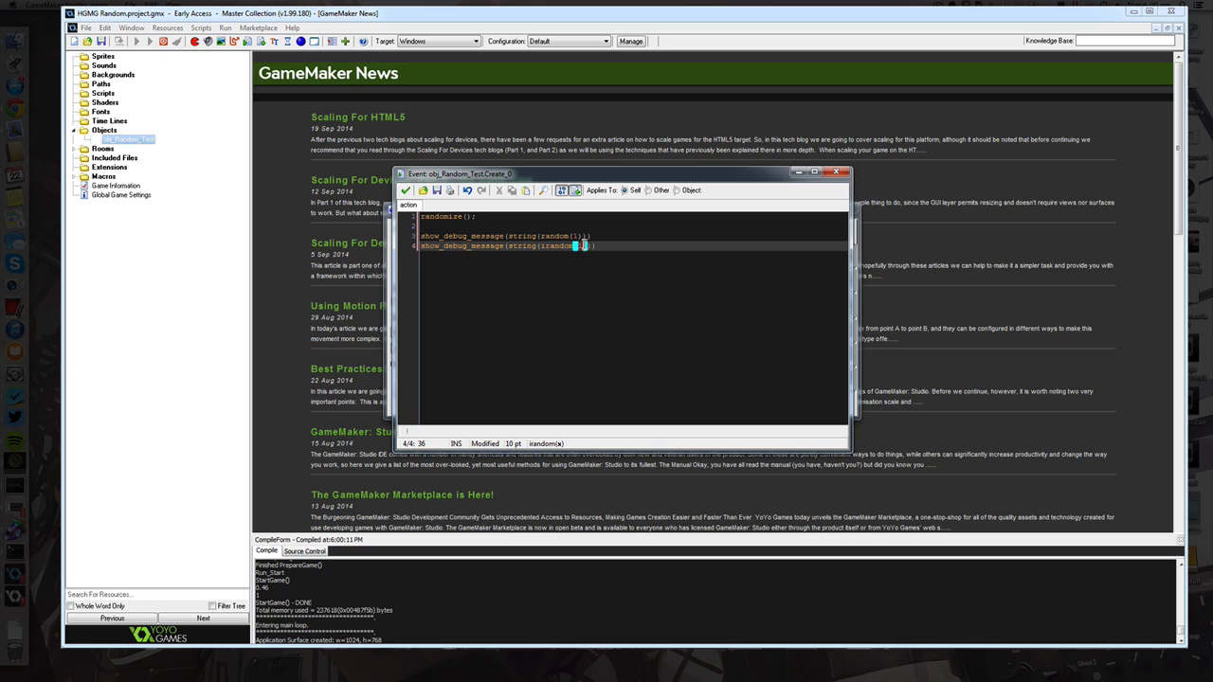
Remove the randomize() line and run the game to check the debug output.
key(Backspace)
text(0)
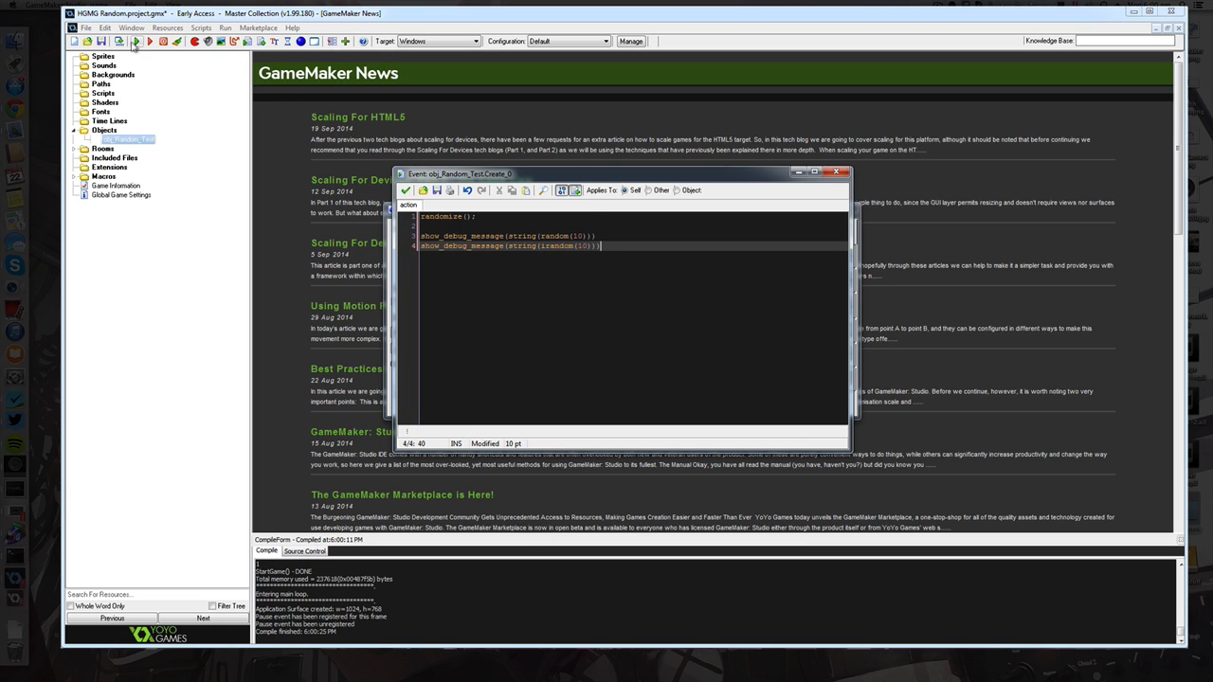
click(136, 41)
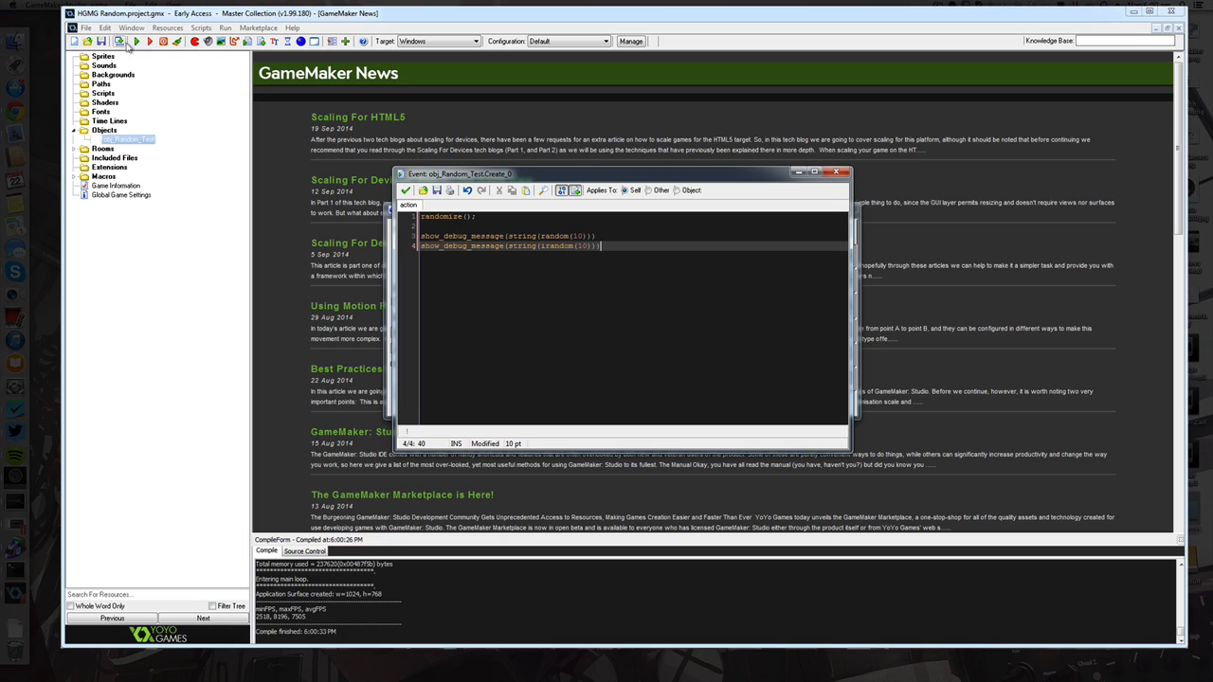
click(117, 42)
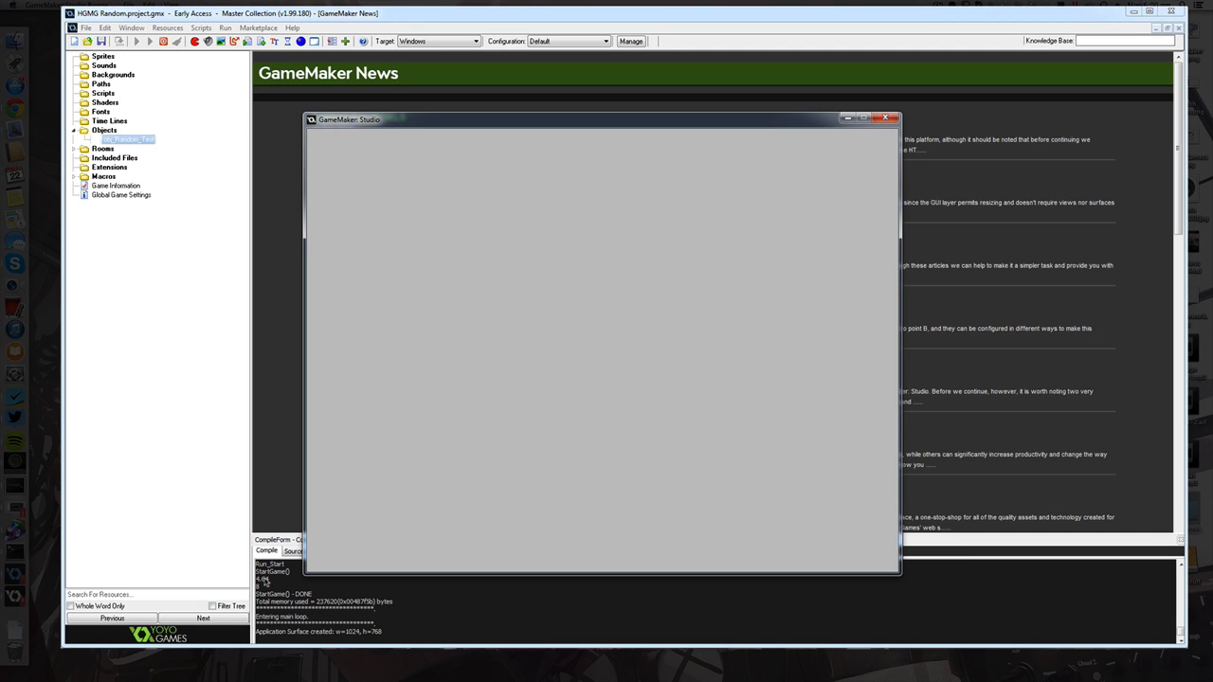
mouse_move(724, 235)
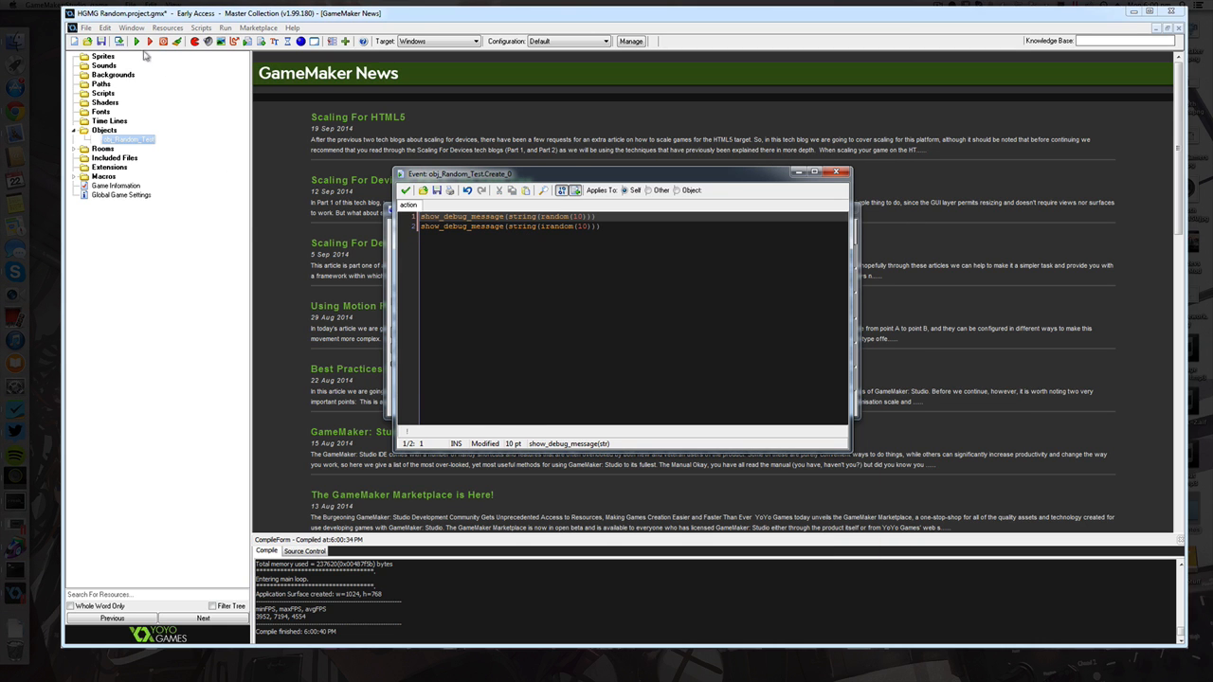
Run the game again, producing two new random and irandom debug values.
click(148, 42)
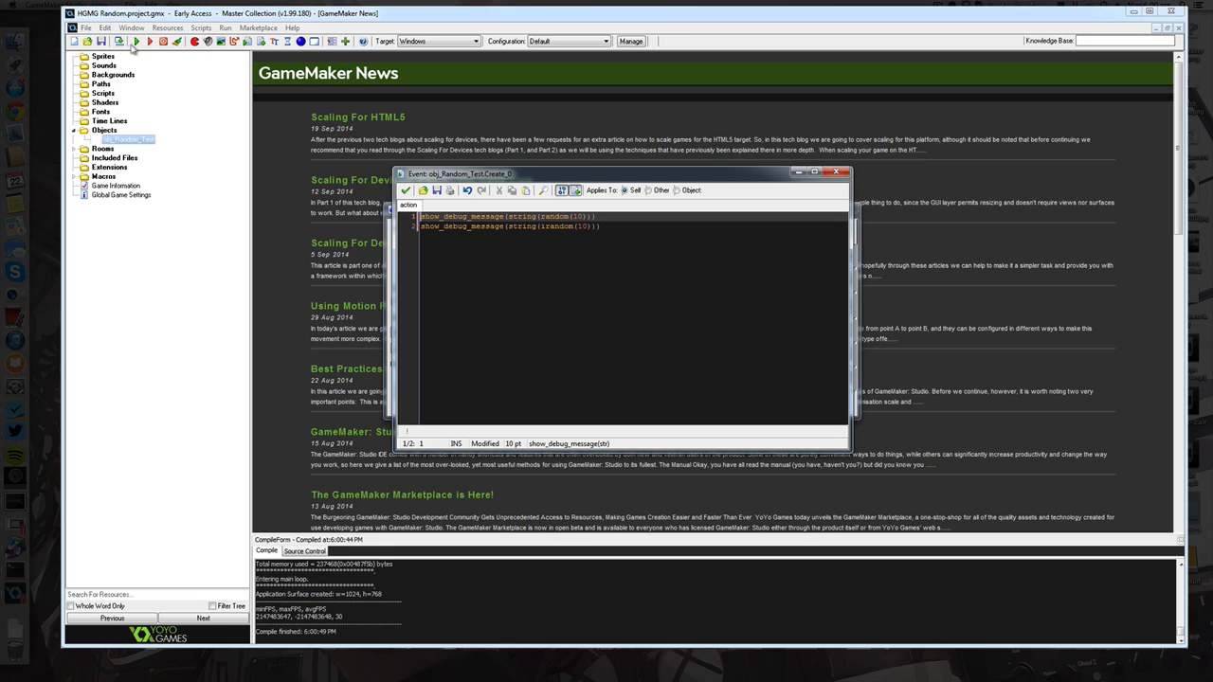
click(137, 42)
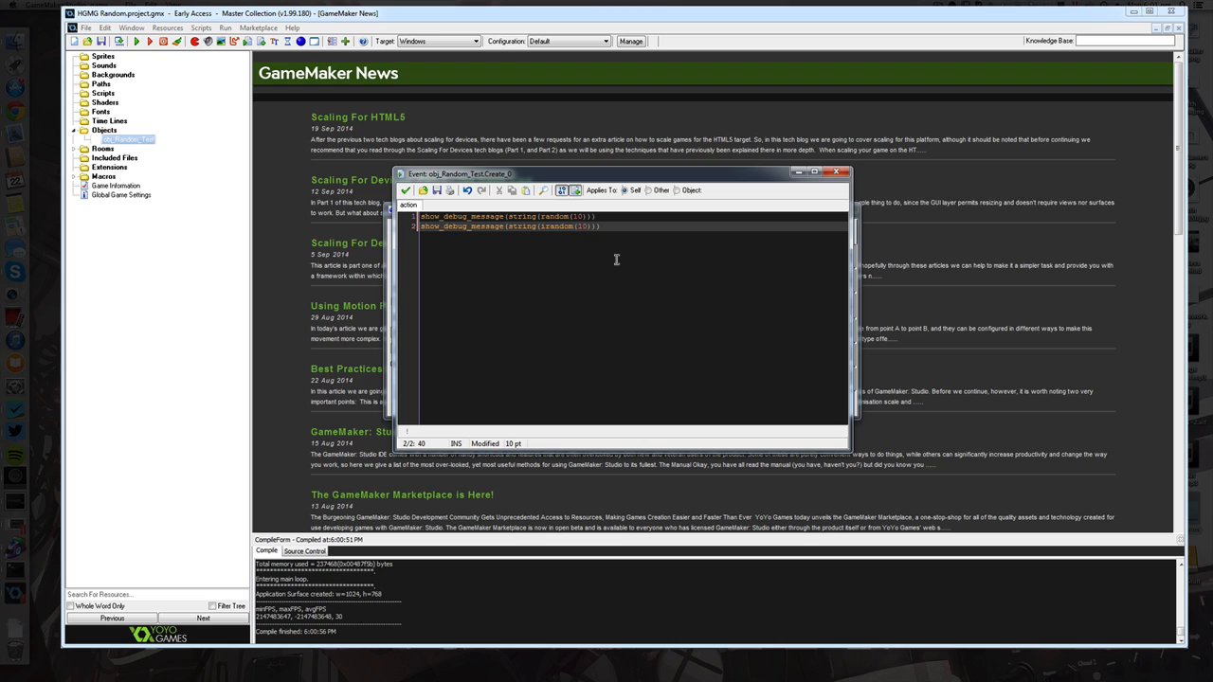
mouse_move(611, 258)
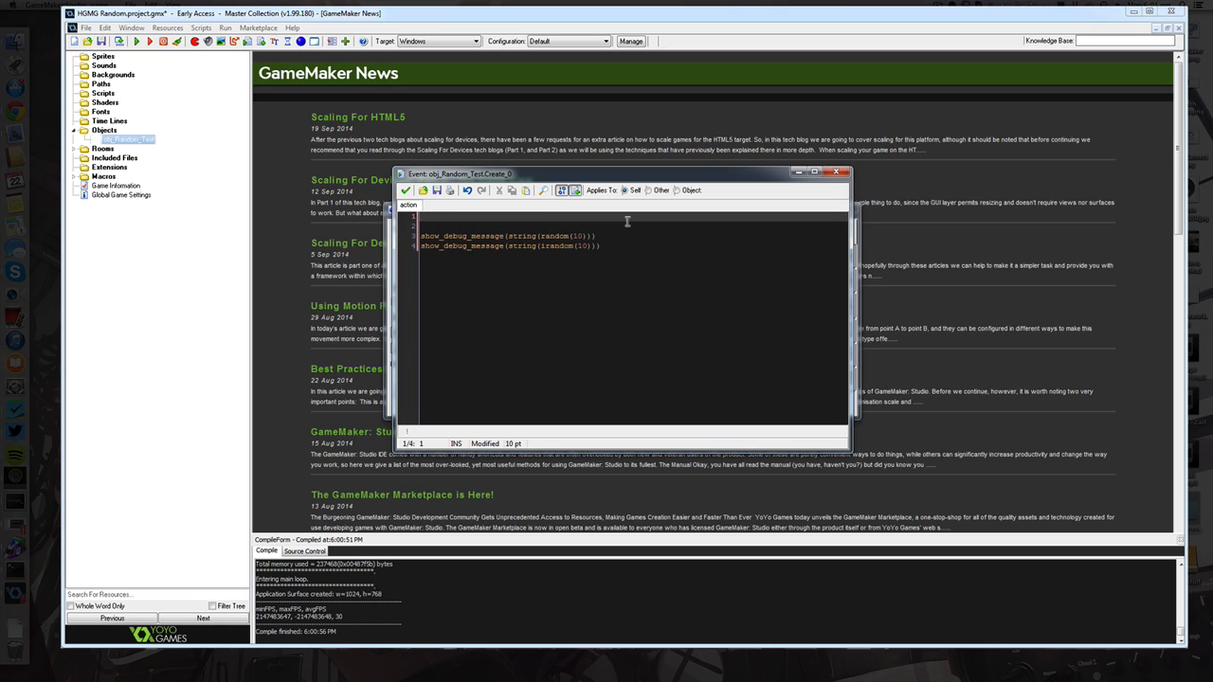
mouse_move(625, 216)
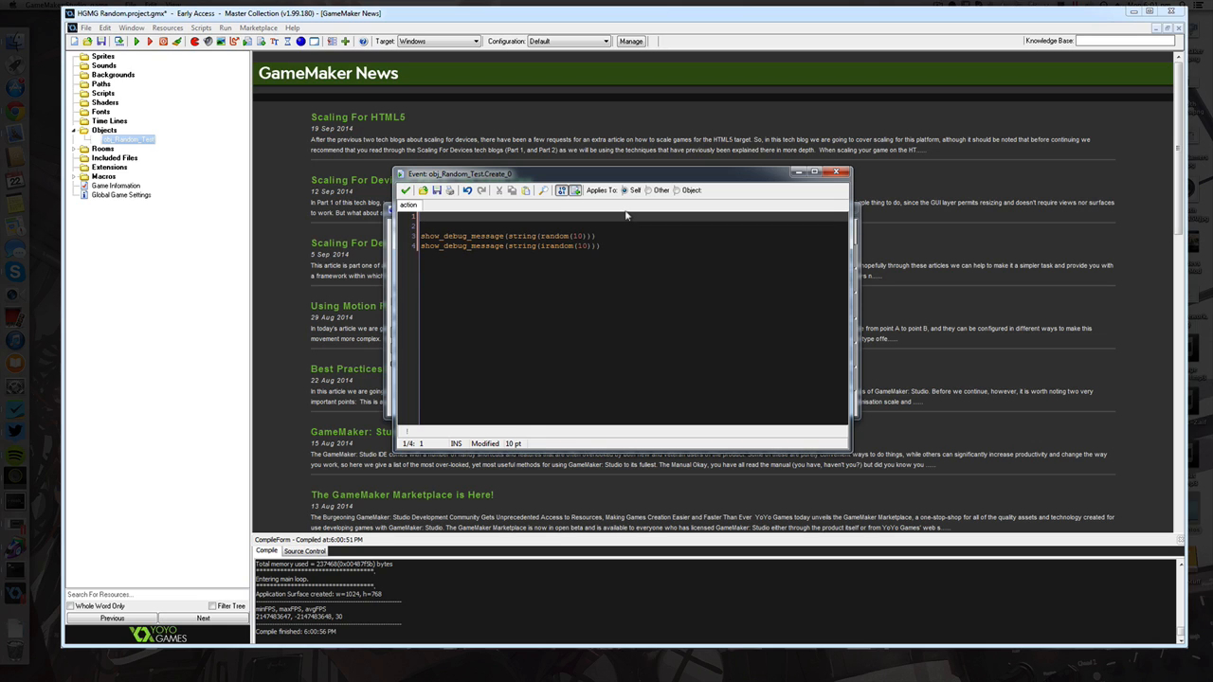